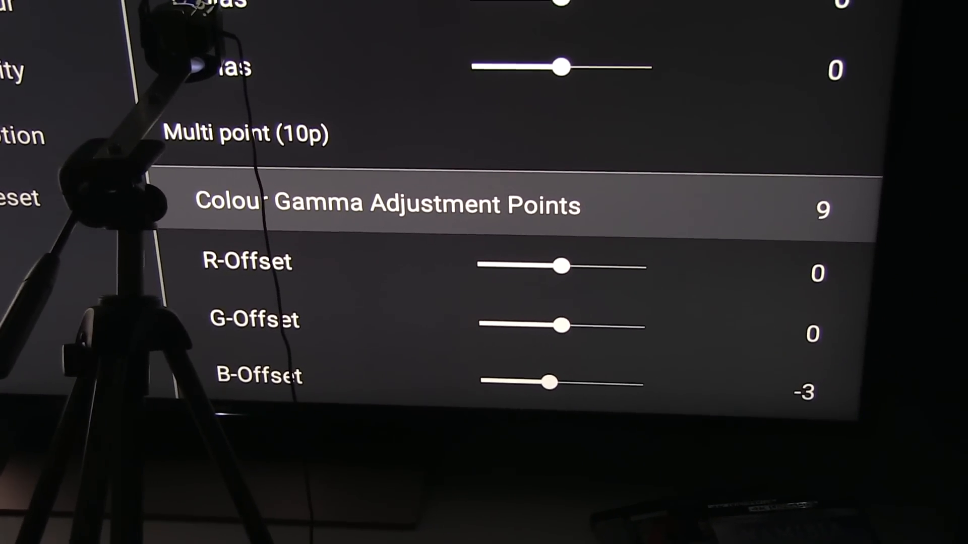
{"action": "scroll", "scroll_direction": "up", "scroll_amount": 3}
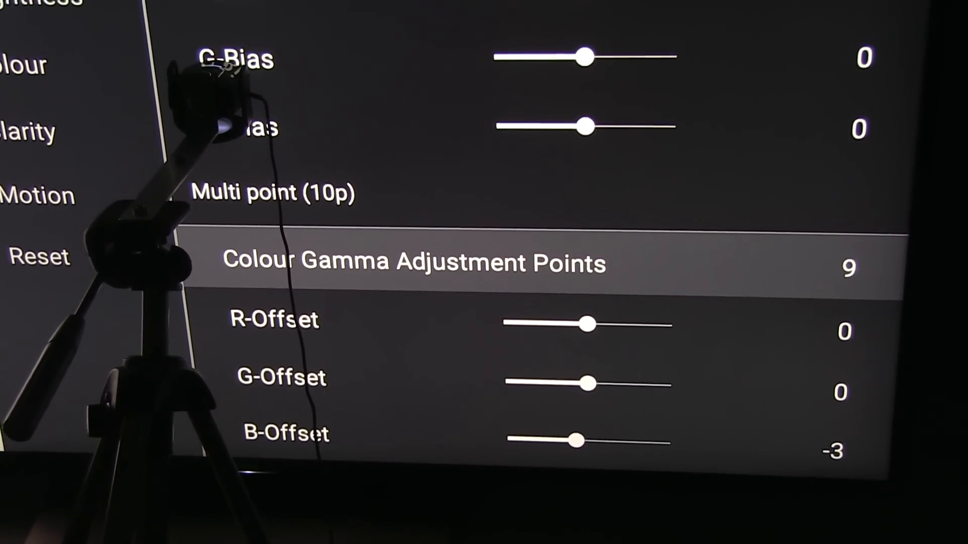
{"action": "scroll", "scroll_direction": "up", "scroll_amount": 3}
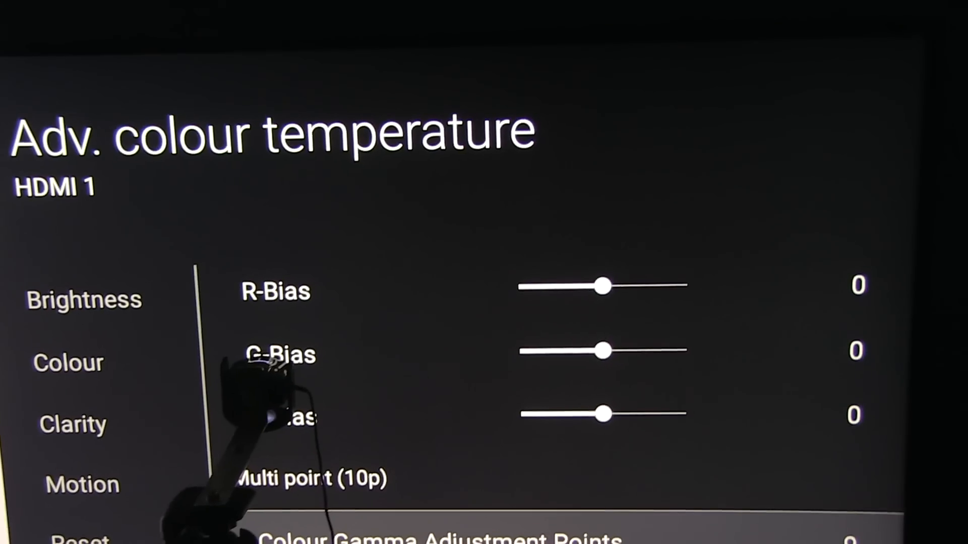
{"action": "scroll", "scroll_direction": "down", "scroll_amount": 3}
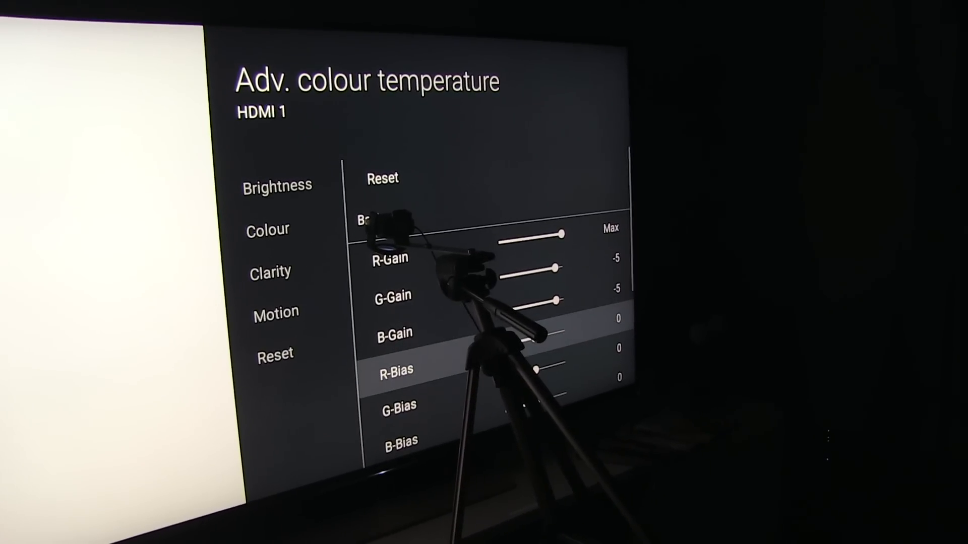
{"action": "scroll", "scroll_direction": "down", "scroll_amount": 3}
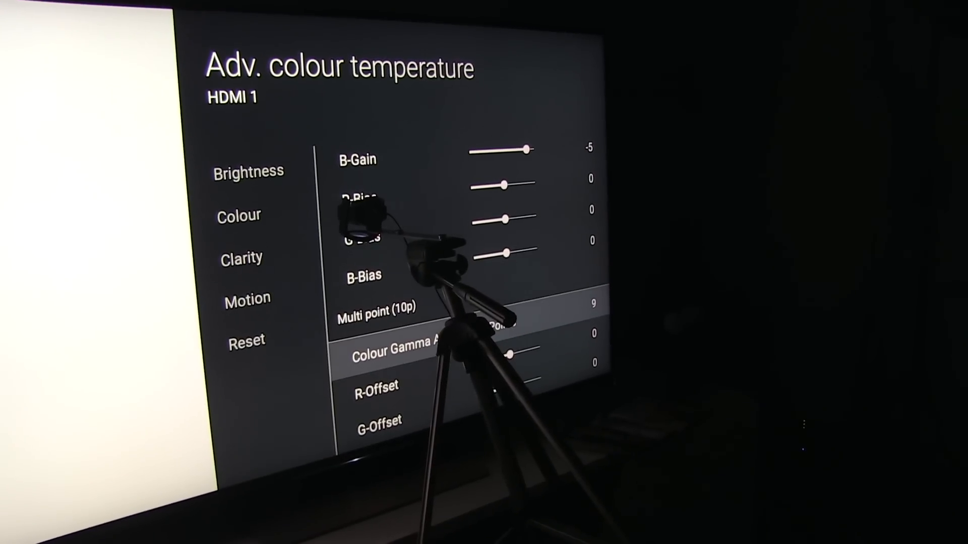
{"action": "scroll", "scroll_direction": "down", "scroll_amount": 3}
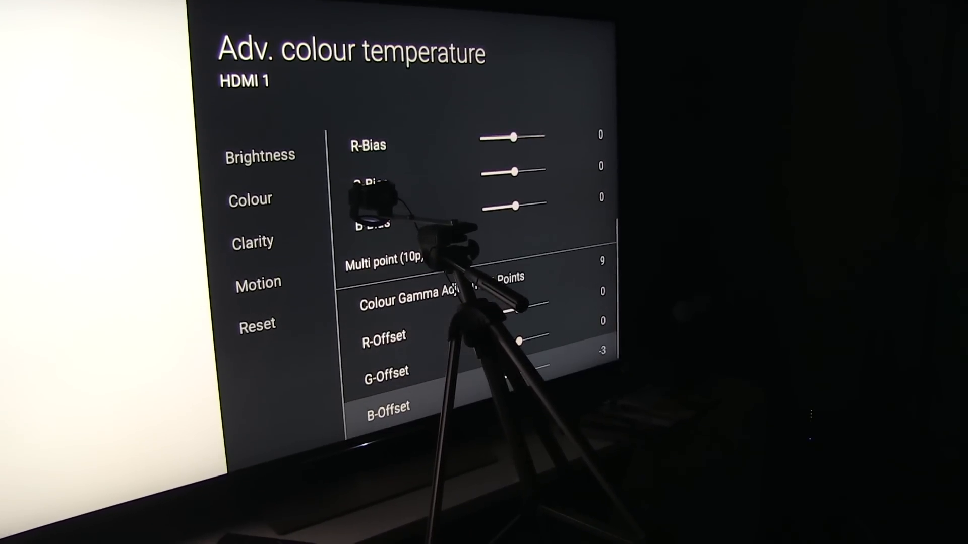